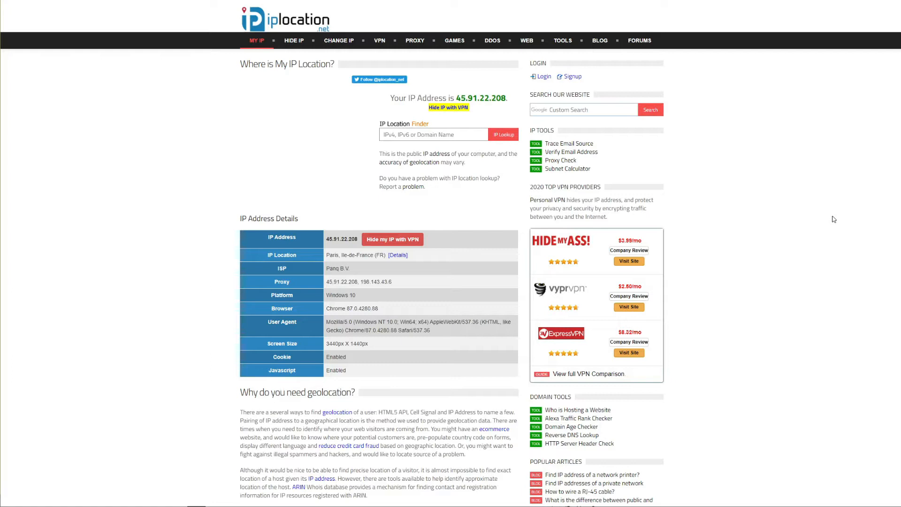
{"action": "mouse_move", "coordinate": [788, 252]}
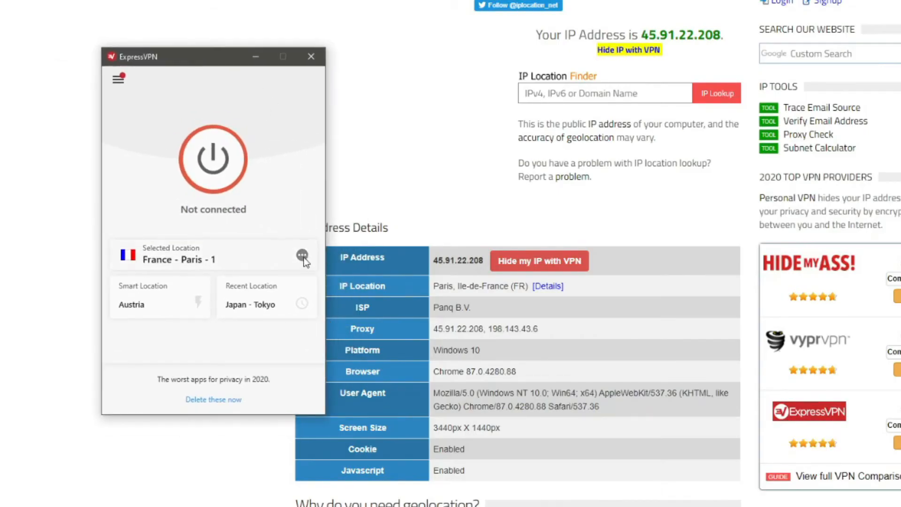
{"action": "mouse_move", "coordinate": [296, 232]}
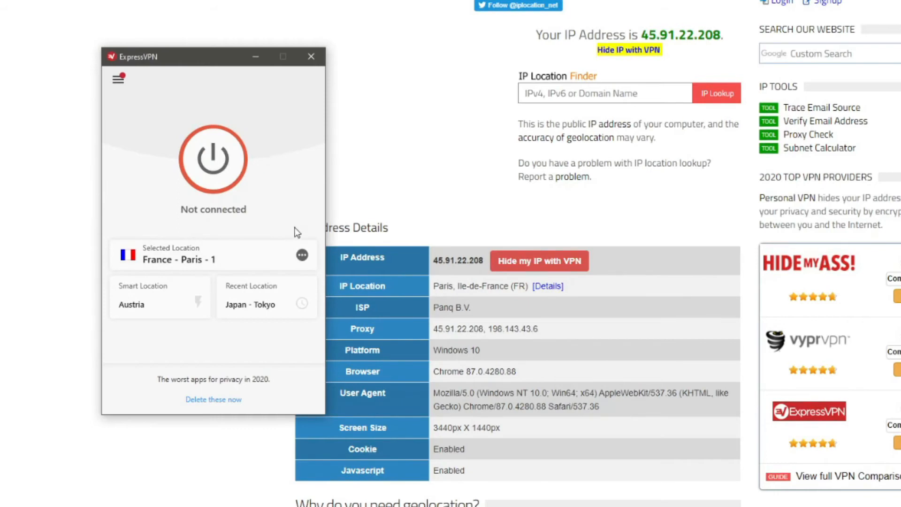
Step: From All Locations, expand Europe and connect to the United Kingdom (UK - Docklands) server
{"action": "left_click", "coordinate": [301, 254]}
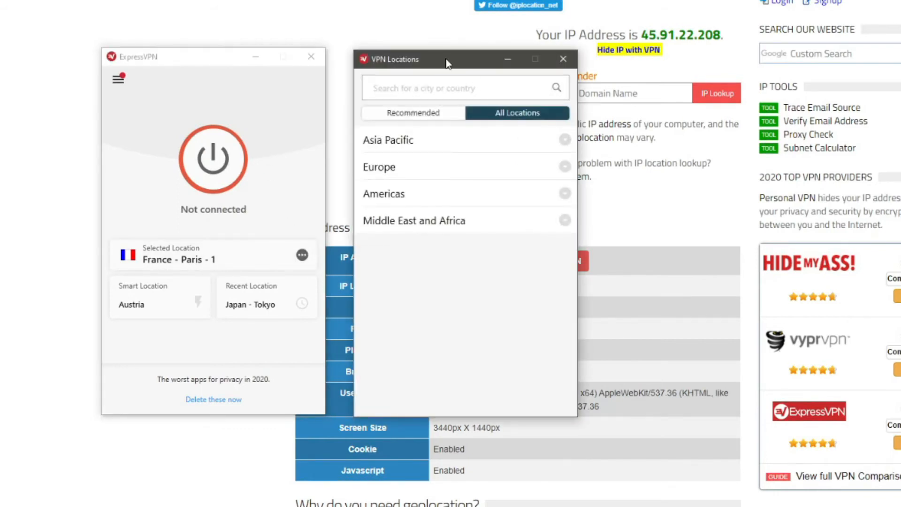
{"action": "left_click_drag", "start_coordinate": [448, 58], "coordinate": [437, 63]}
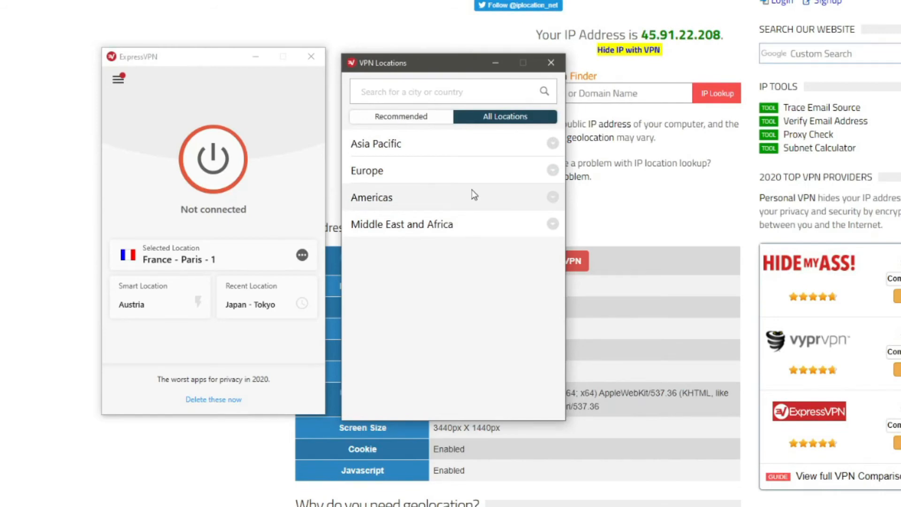
{"action": "left_click", "coordinate": [552, 169]}
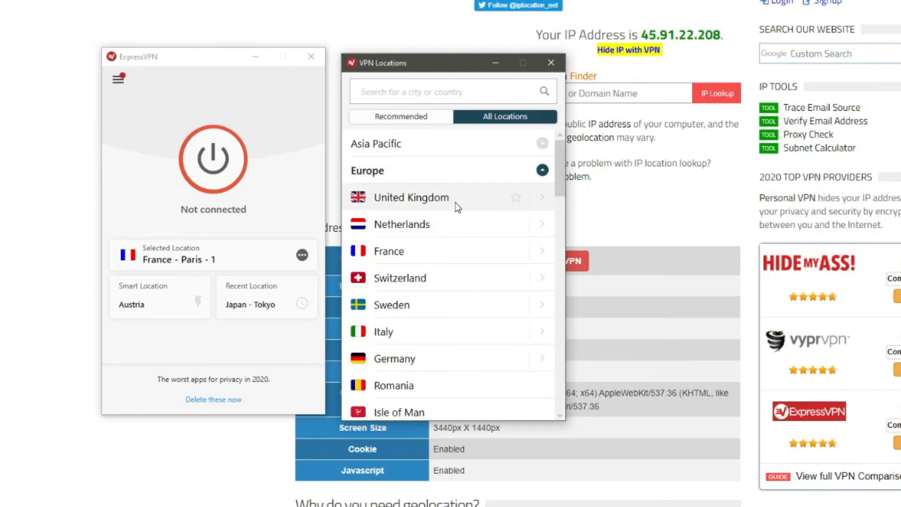
{"action": "mouse_move", "coordinate": [429, 203]}
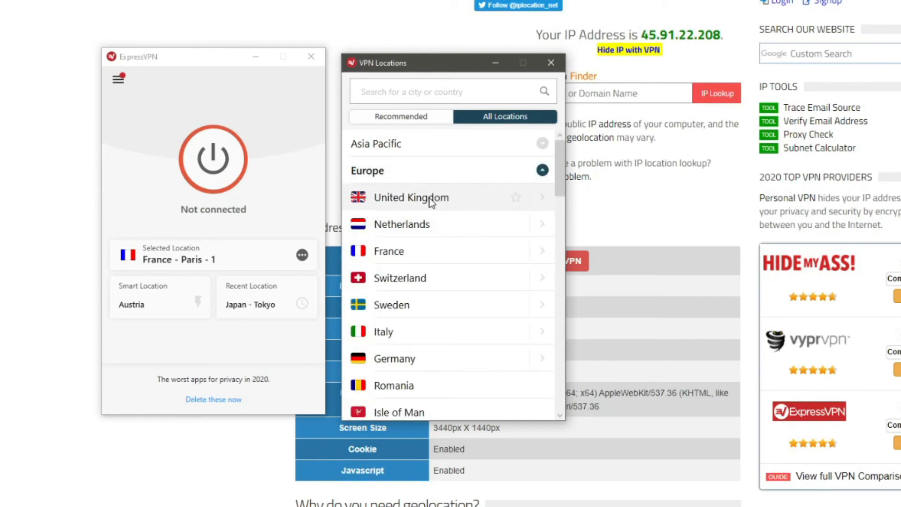
{"action": "left_click", "coordinate": [410, 197]}
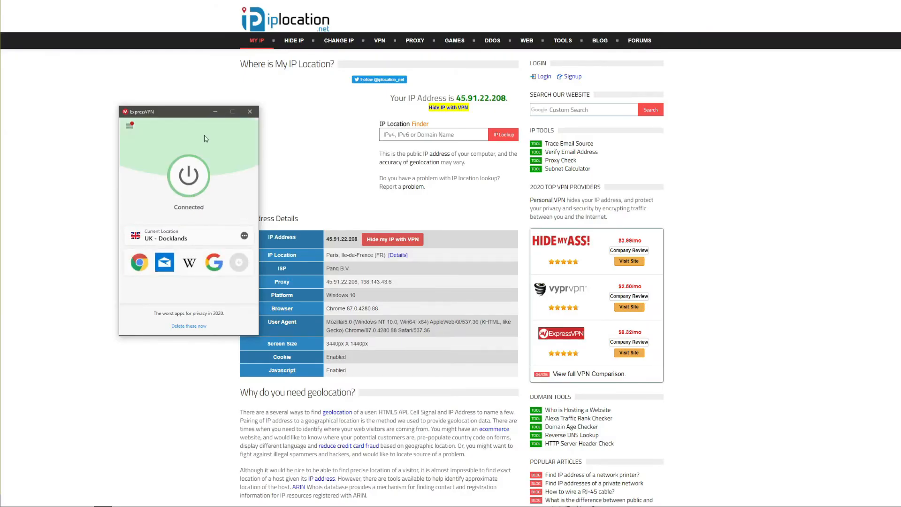
Step: Reload iplocation.net so it reports IP 45.41.136.14 in London, England
{"action": "left_click", "coordinate": [250, 111]}
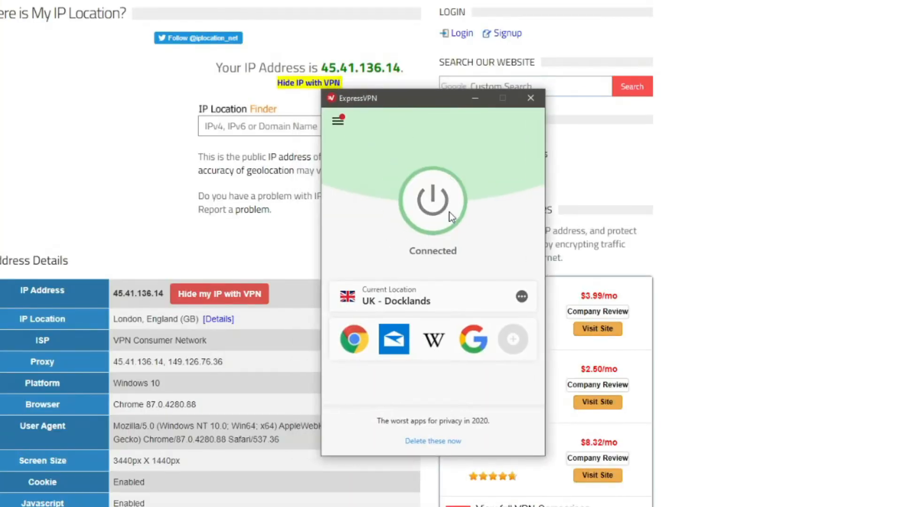
{"action": "mouse_move", "coordinate": [432, 200]}
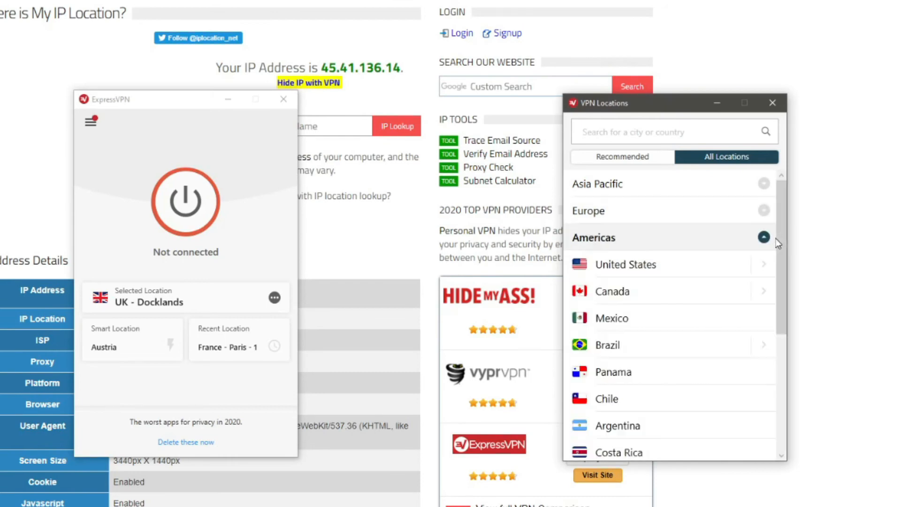
{"action": "mouse_move", "coordinate": [632, 270]}
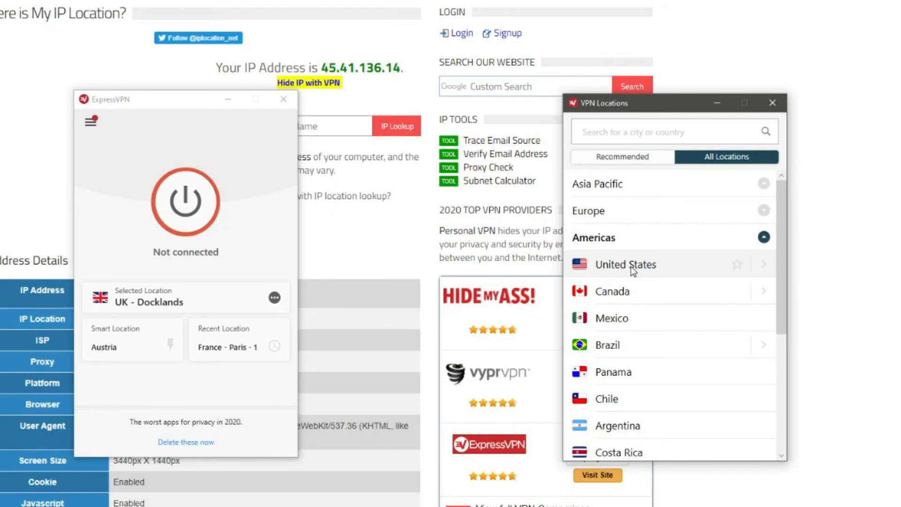
Step: Connect to a United States server and select the new IP 45.41.134.56 in New York City
{"action": "left_click", "coordinate": [626, 265]}
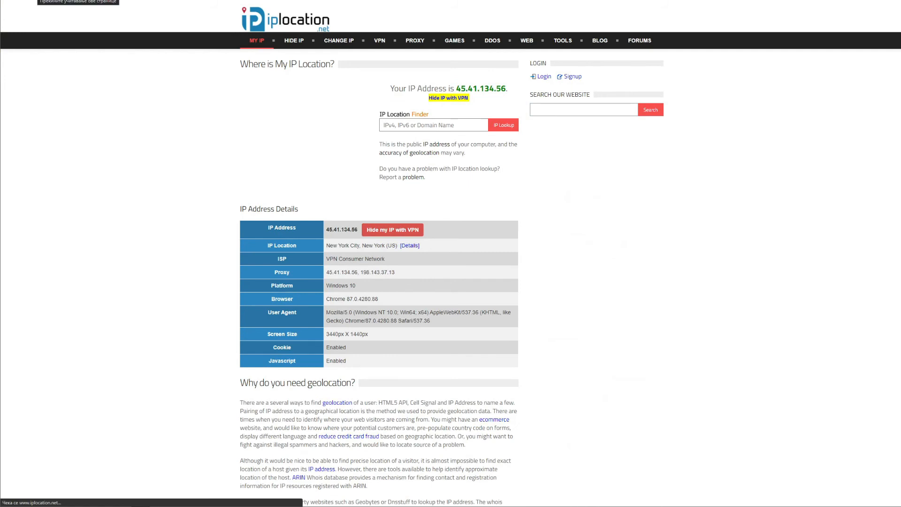
{"action": "double_click", "coordinate": [480, 88]}
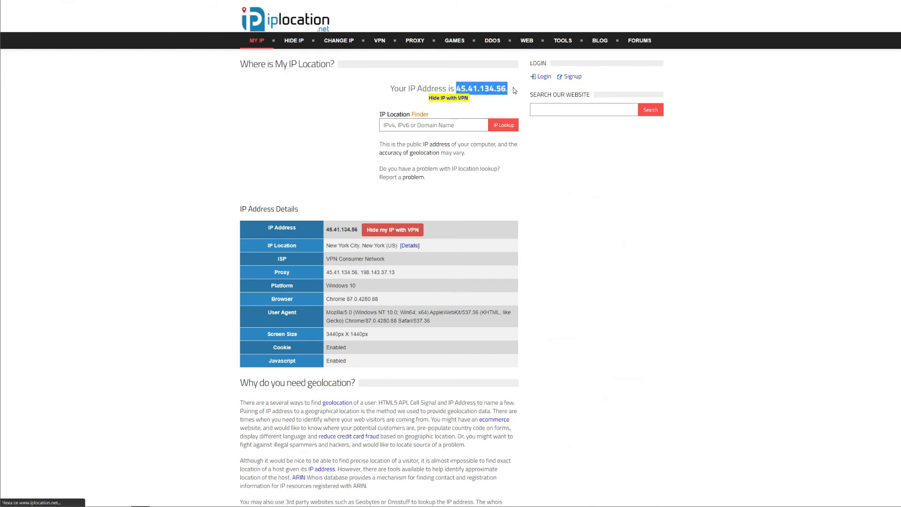